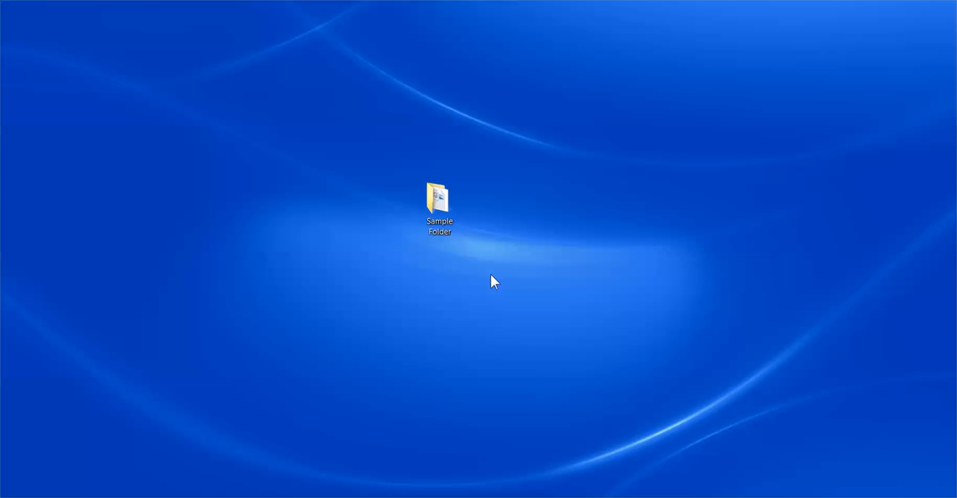
# Step: Open Sample Folder from the desktop and select Sample Document
pyautogui.doubleClick(438, 196)
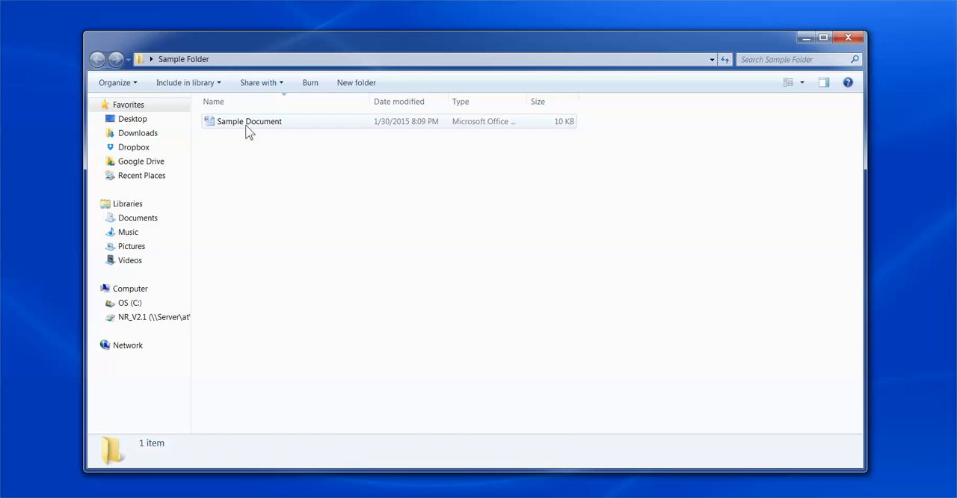
pyautogui.click(249, 121)
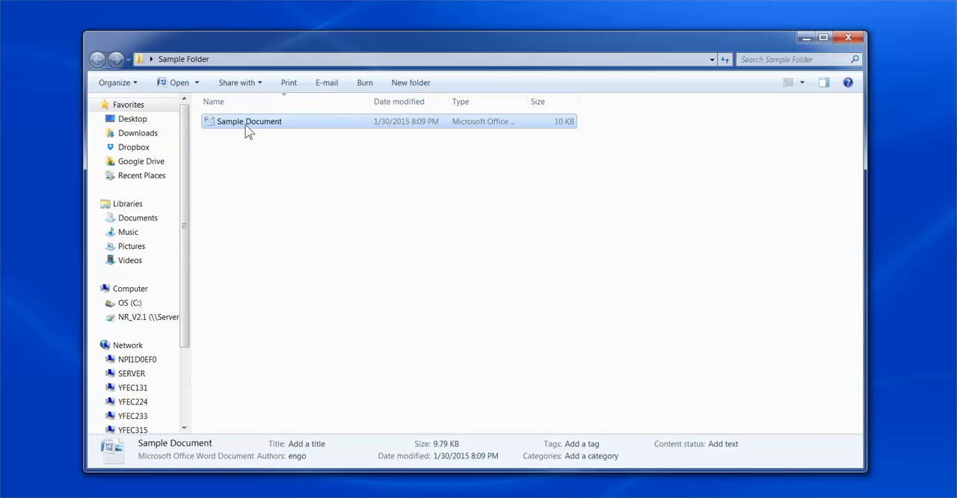
# Step: Choose AxCrypt's Encrypt a copy on Sample Document
pyautogui.rightClick(249, 121)
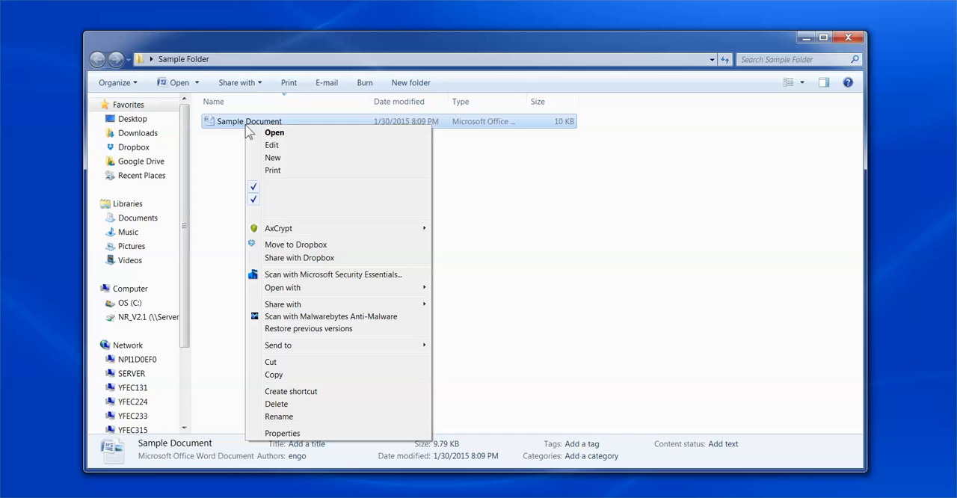
pyautogui.moveTo(277, 186)
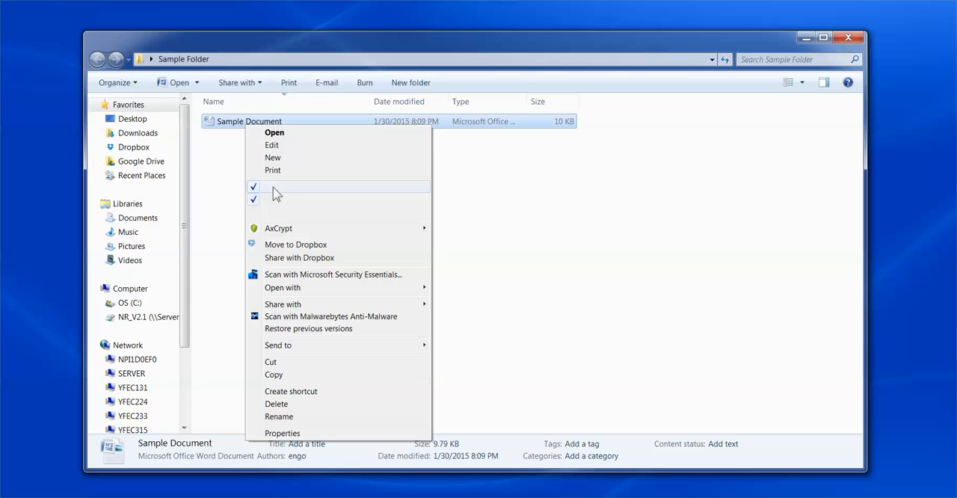
pyautogui.moveTo(279, 228)
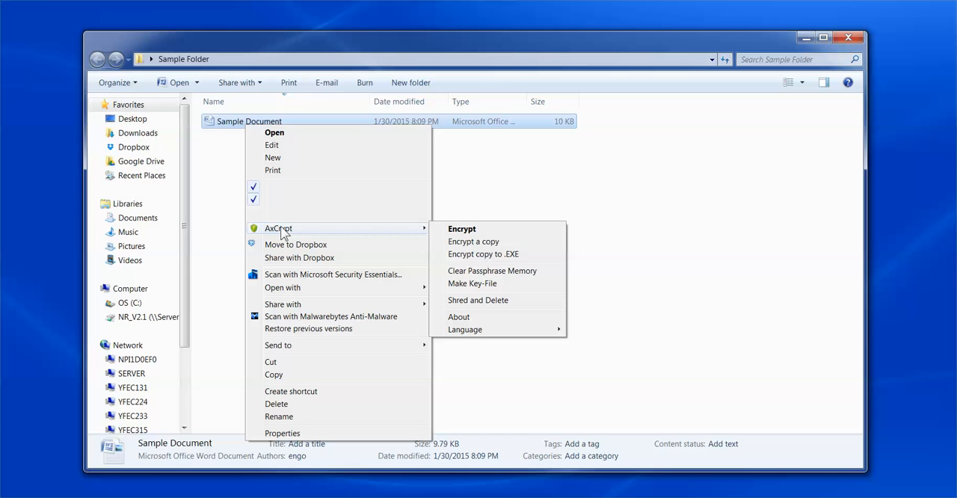
pyautogui.moveTo(473, 240)
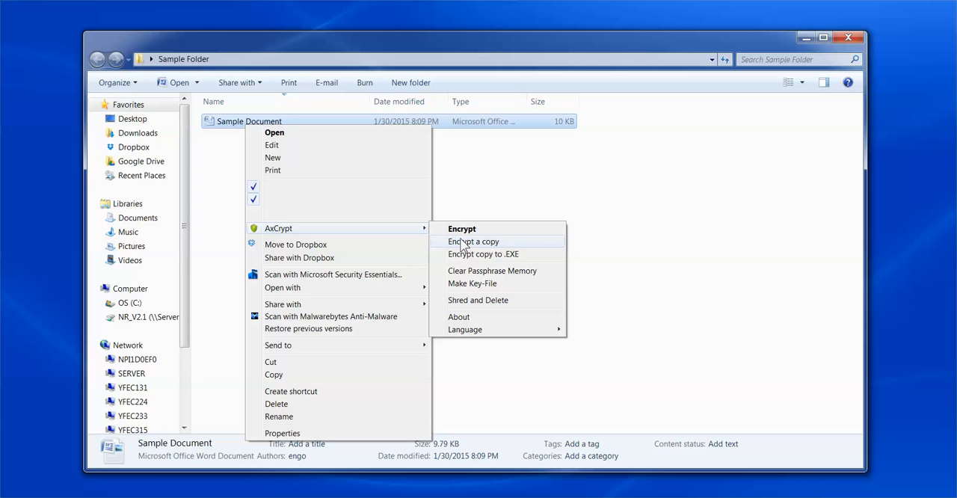
pyautogui.click(461, 229)
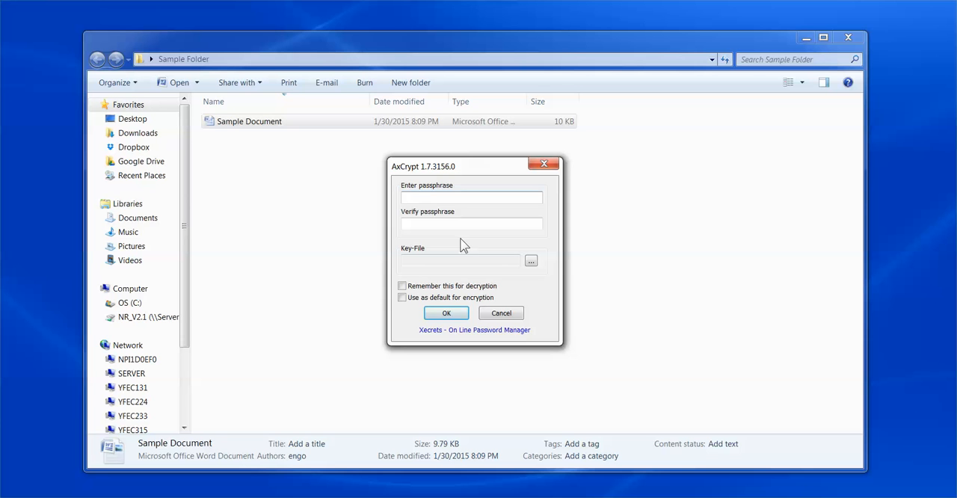
# Step: Type a six-character passphrase into the Enter passphrase field
pyautogui.click(472, 197)
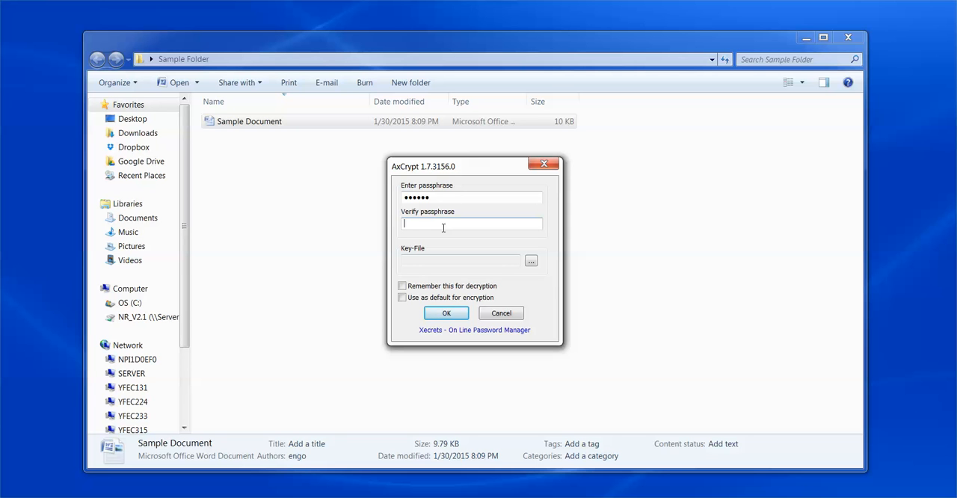
pyautogui.write('•••••')
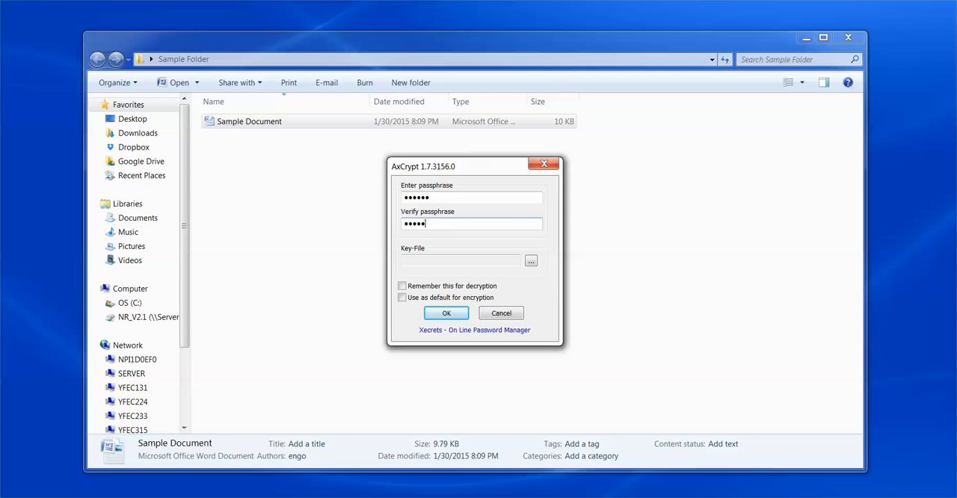
pyautogui.write('•')
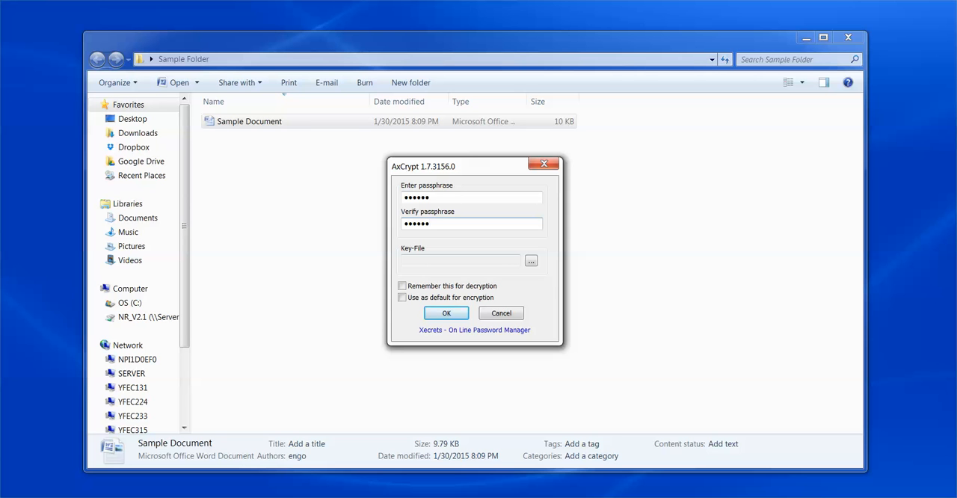
pyautogui.moveTo(425, 298)
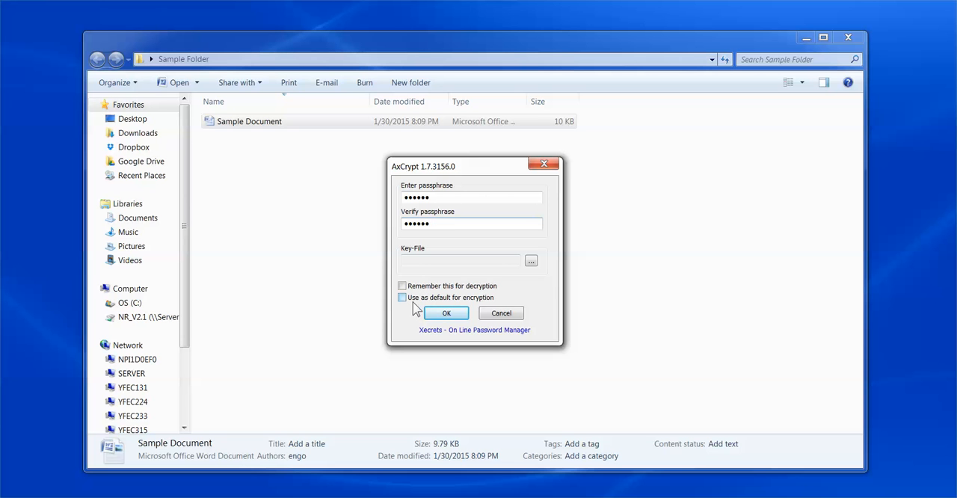
# Step: Finish the verify entry and tick 'Use as default for encryption'
pyautogui.write('•')
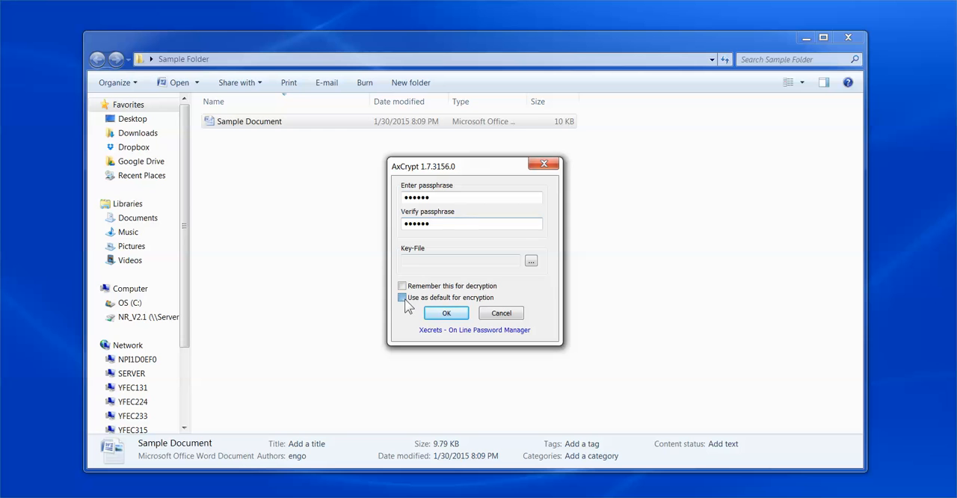
pyautogui.click(403, 297)
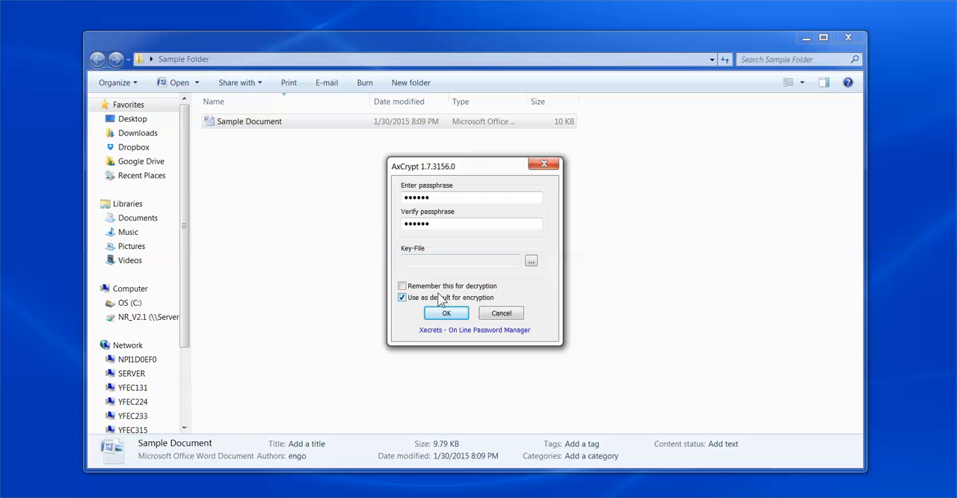
pyautogui.moveTo(444, 291)
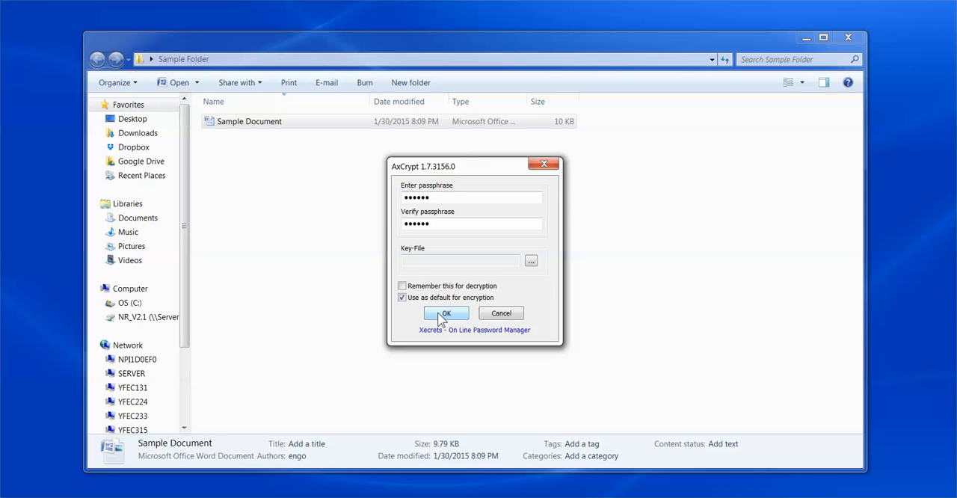
# Step: Confirm with OK and select the new Sample Document-docx file
pyautogui.click(446, 313)
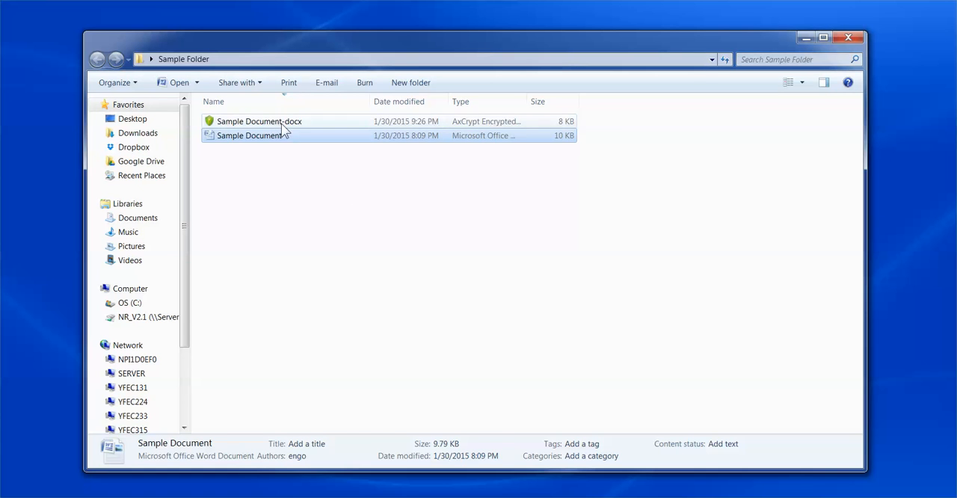
pyautogui.click(259, 121)
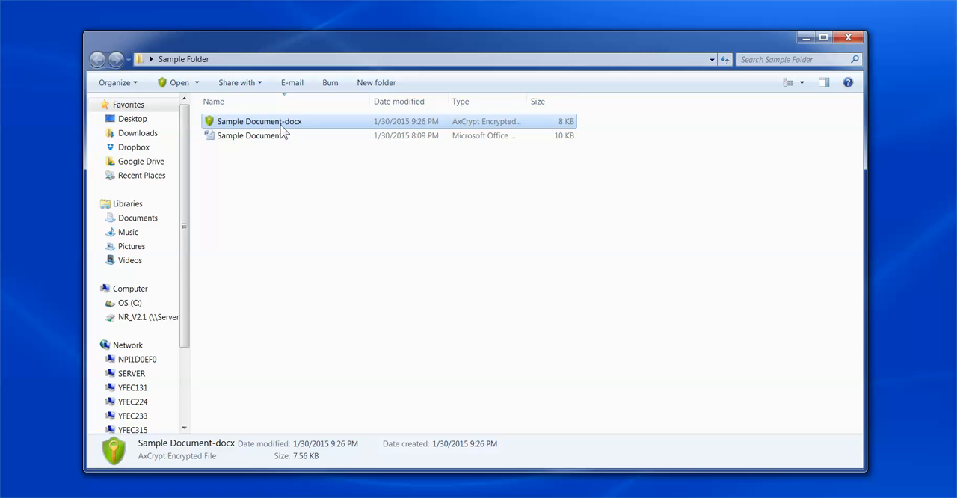
pyautogui.moveTo(284, 123)
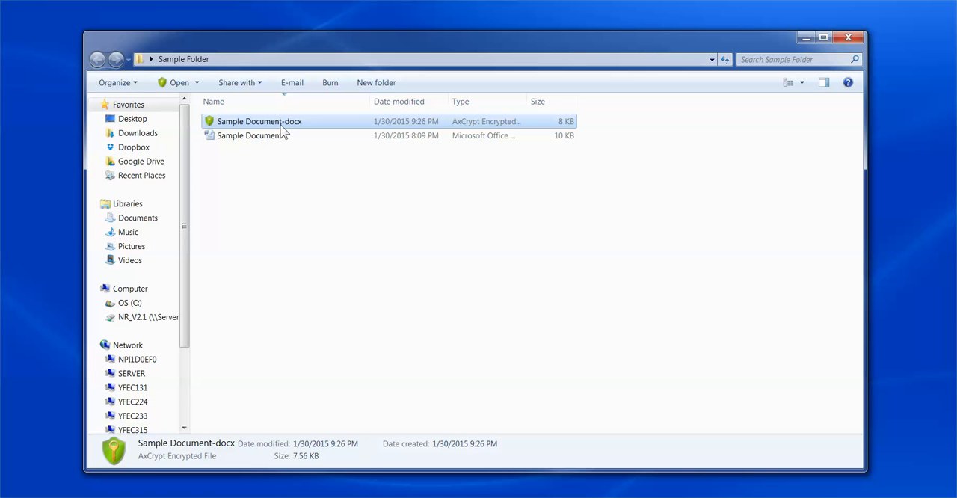
# Step: Select the original Sample Document and show its right-click actions
pyautogui.click(249, 135)
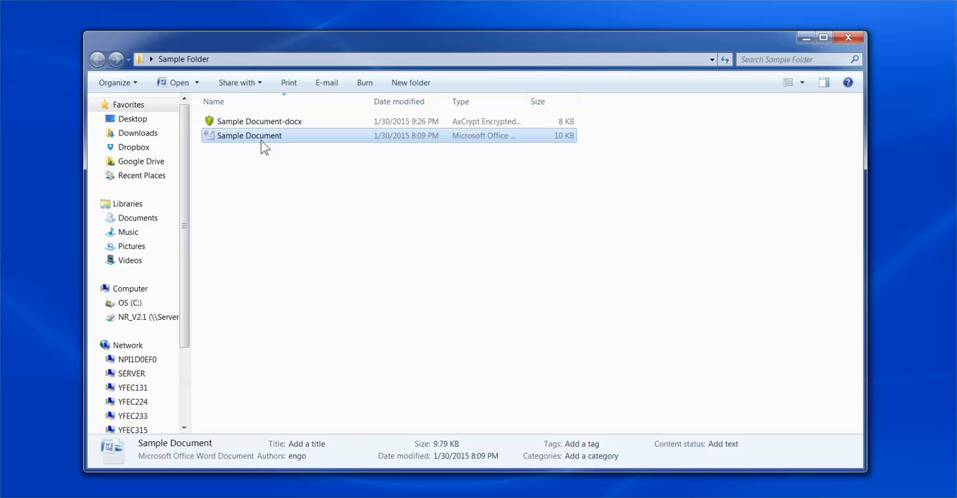
pyautogui.rightClick(249, 135)
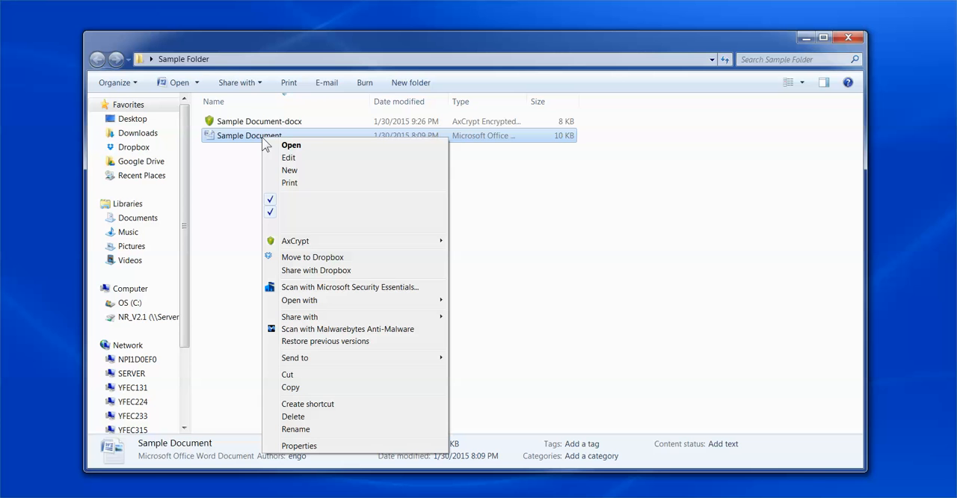
pyautogui.moveTo(295, 240)
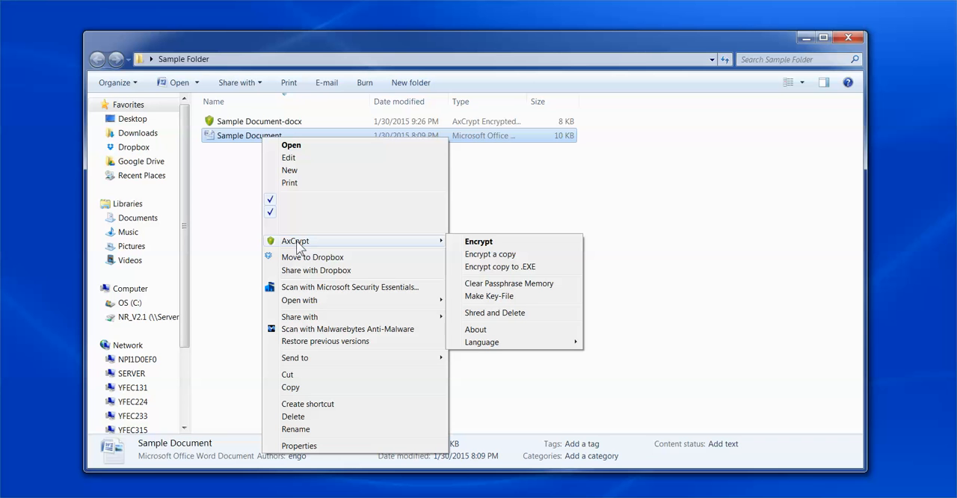
pyautogui.moveTo(490, 254)
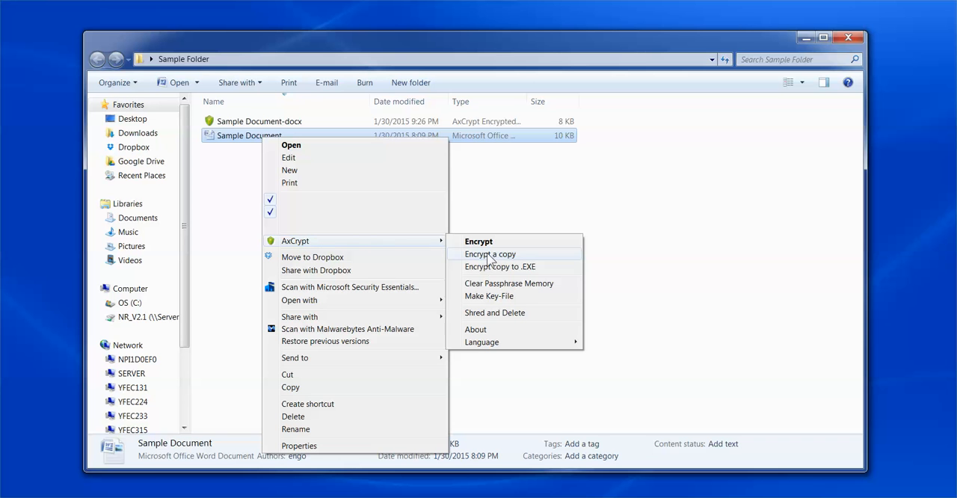
pyautogui.moveTo(489, 283)
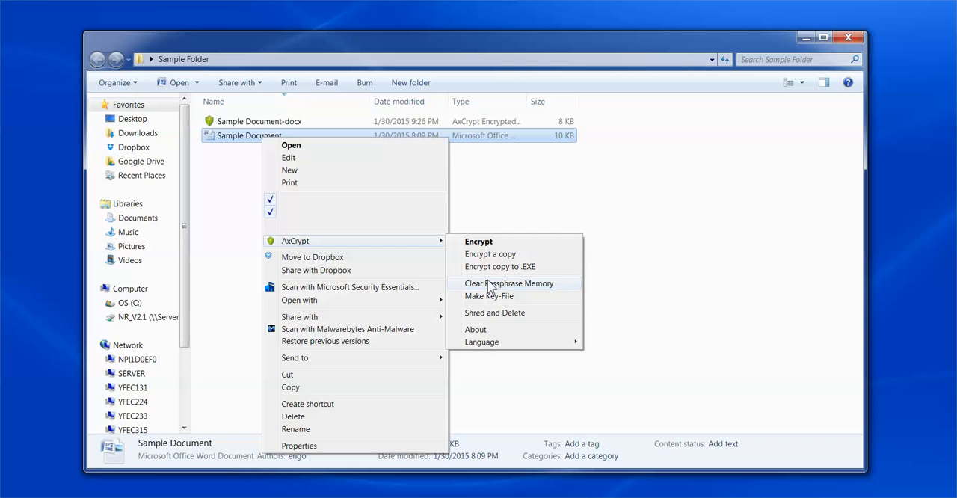